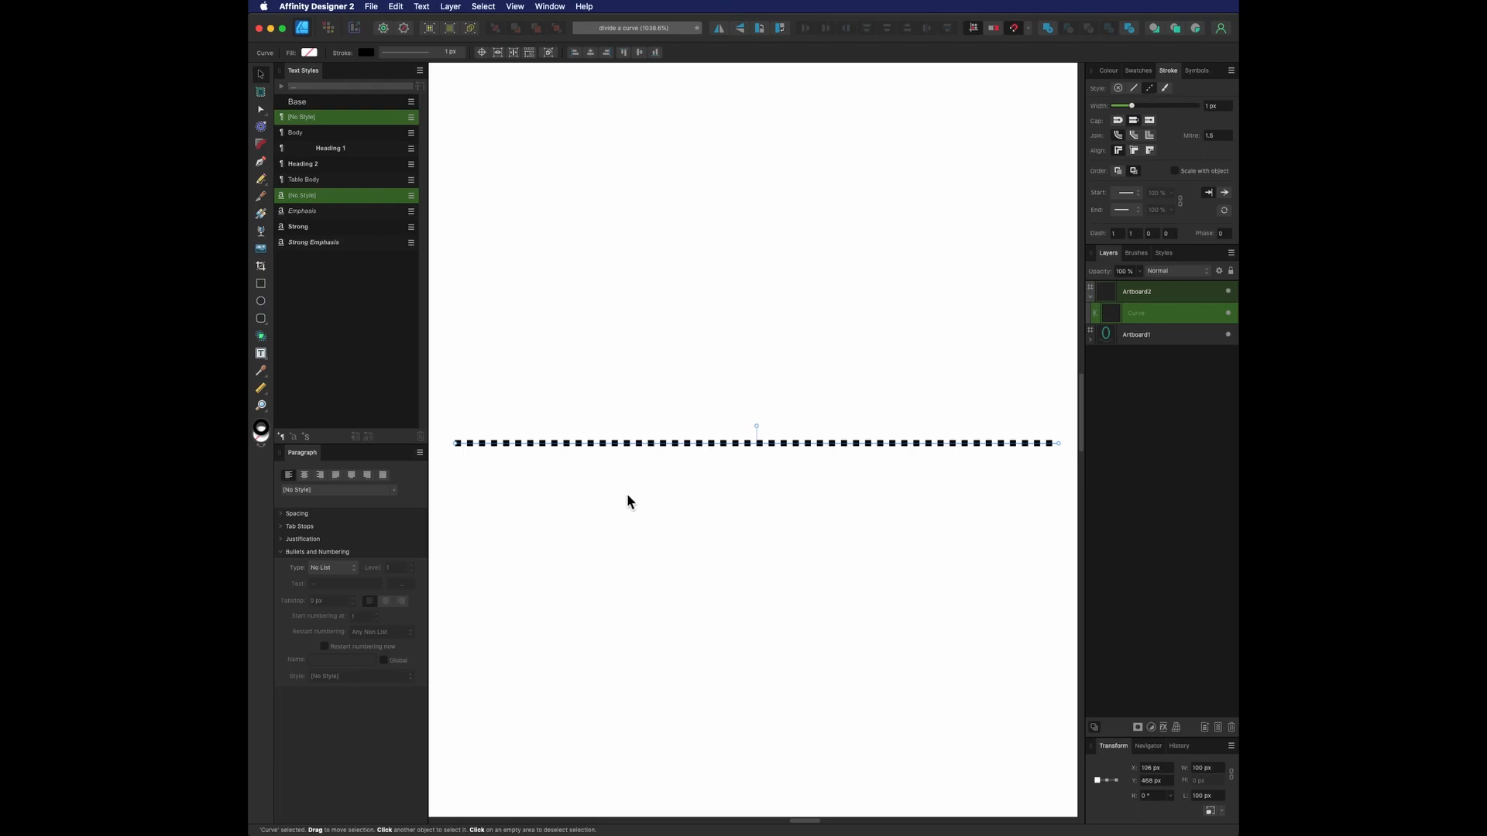
{"action": "mouse_move", "coordinate": [1117, 189]}
{"action": "type", "text": "2"}
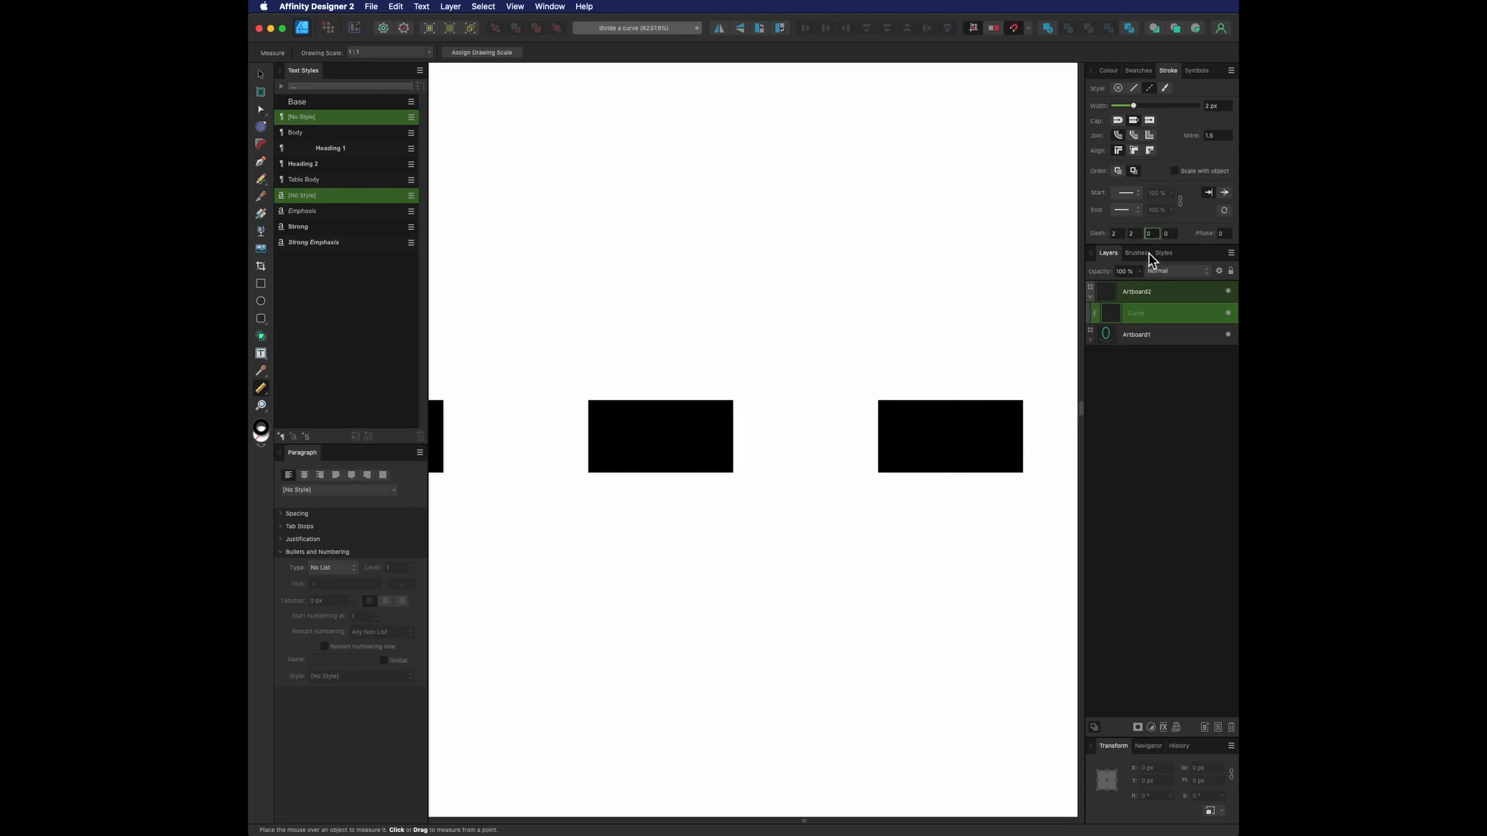
Measure the length of a single dash on the straight dashed line.
{"action": "left_click_drag", "start_coordinate": [590, 437], "coordinate": [750, 437]}
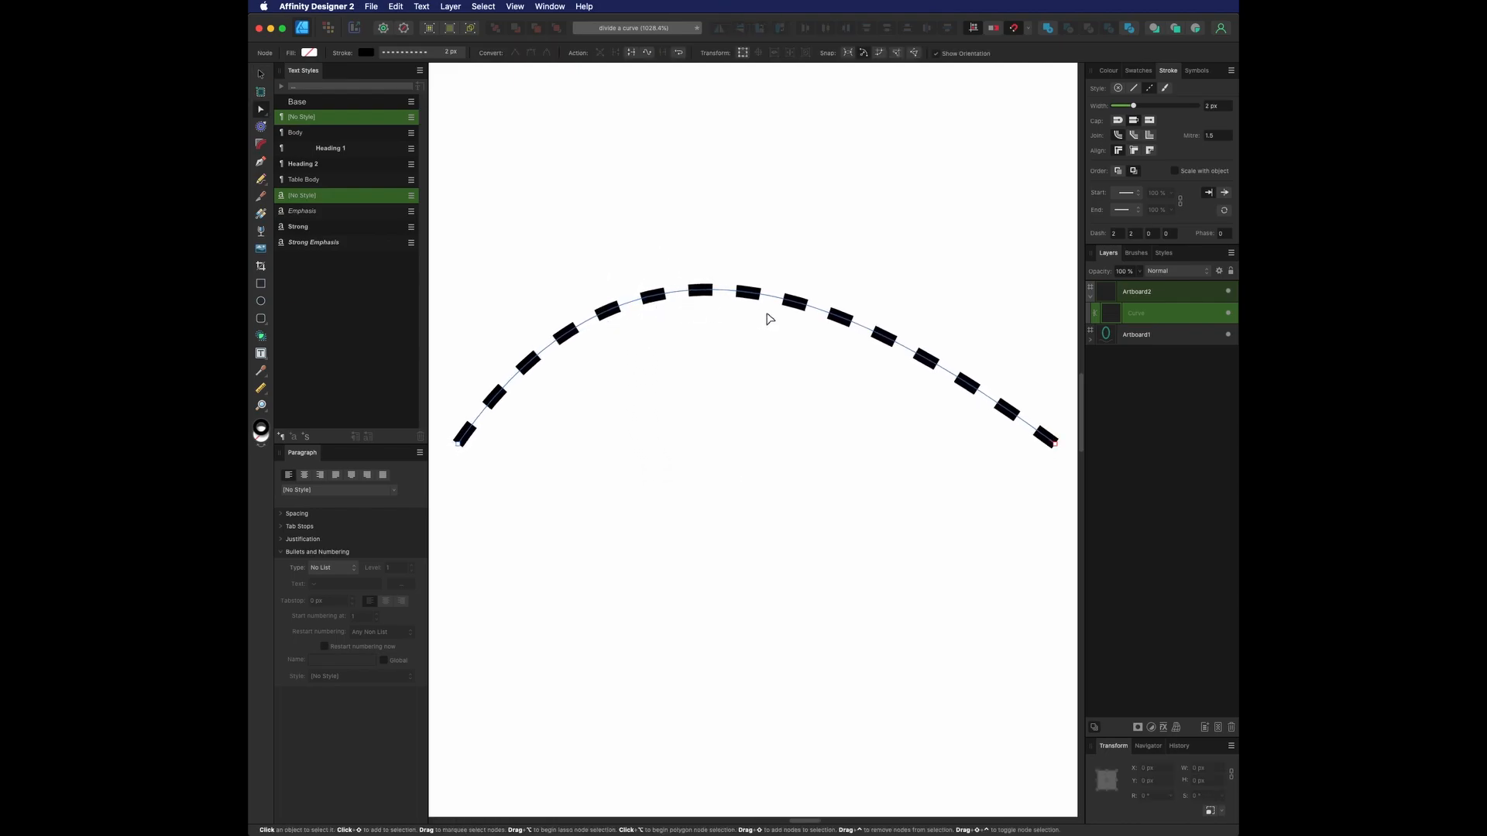
Drag the arc's nodes into an S-shaped wave and give it a much thicker stroke.
{"action": "left_click", "coordinate": [711, 295]}
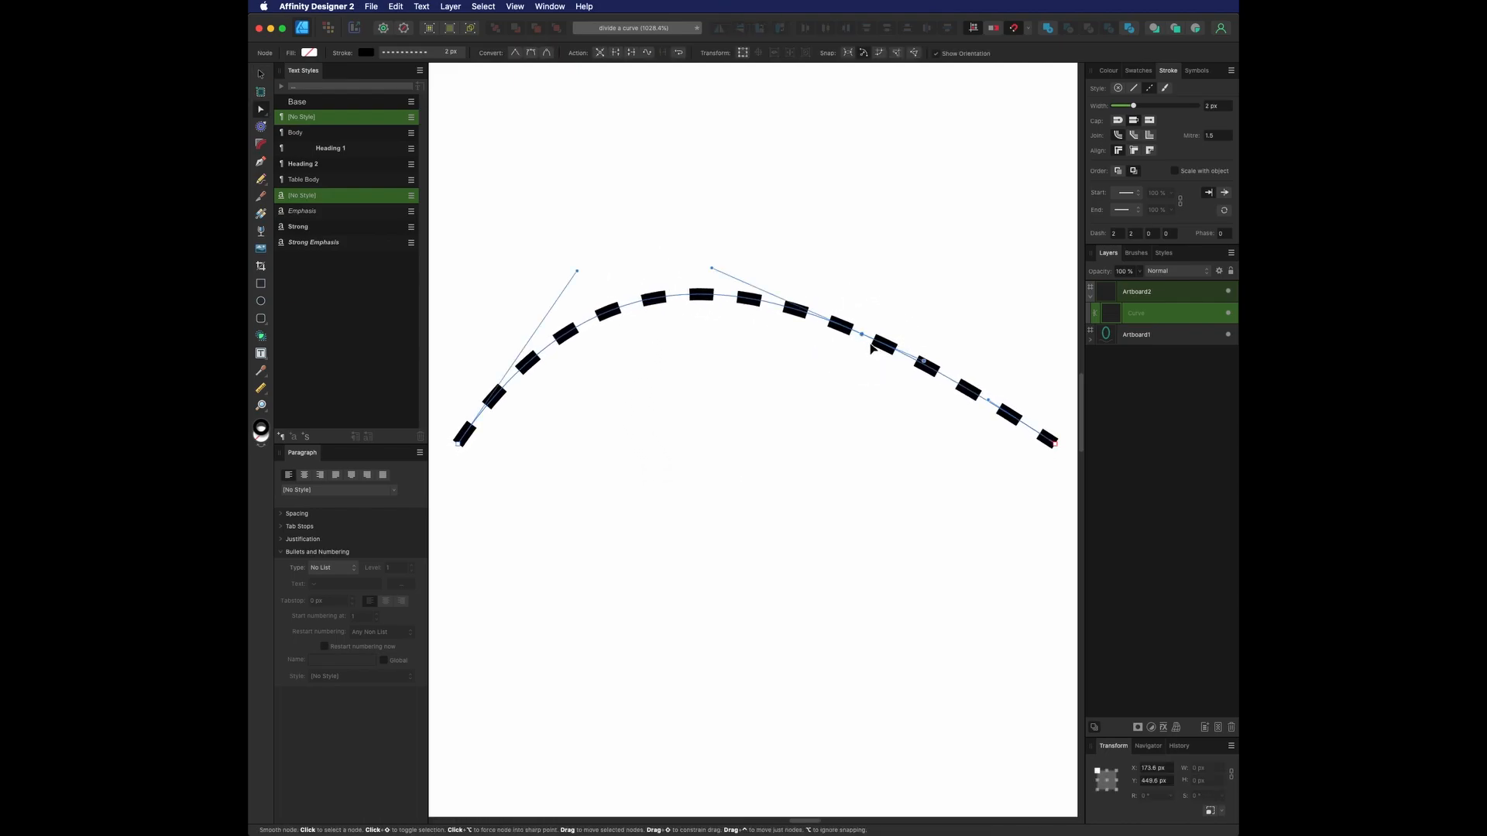
{"action": "left_click_drag", "start_coordinate": [872, 348], "coordinate": [810, 557]}
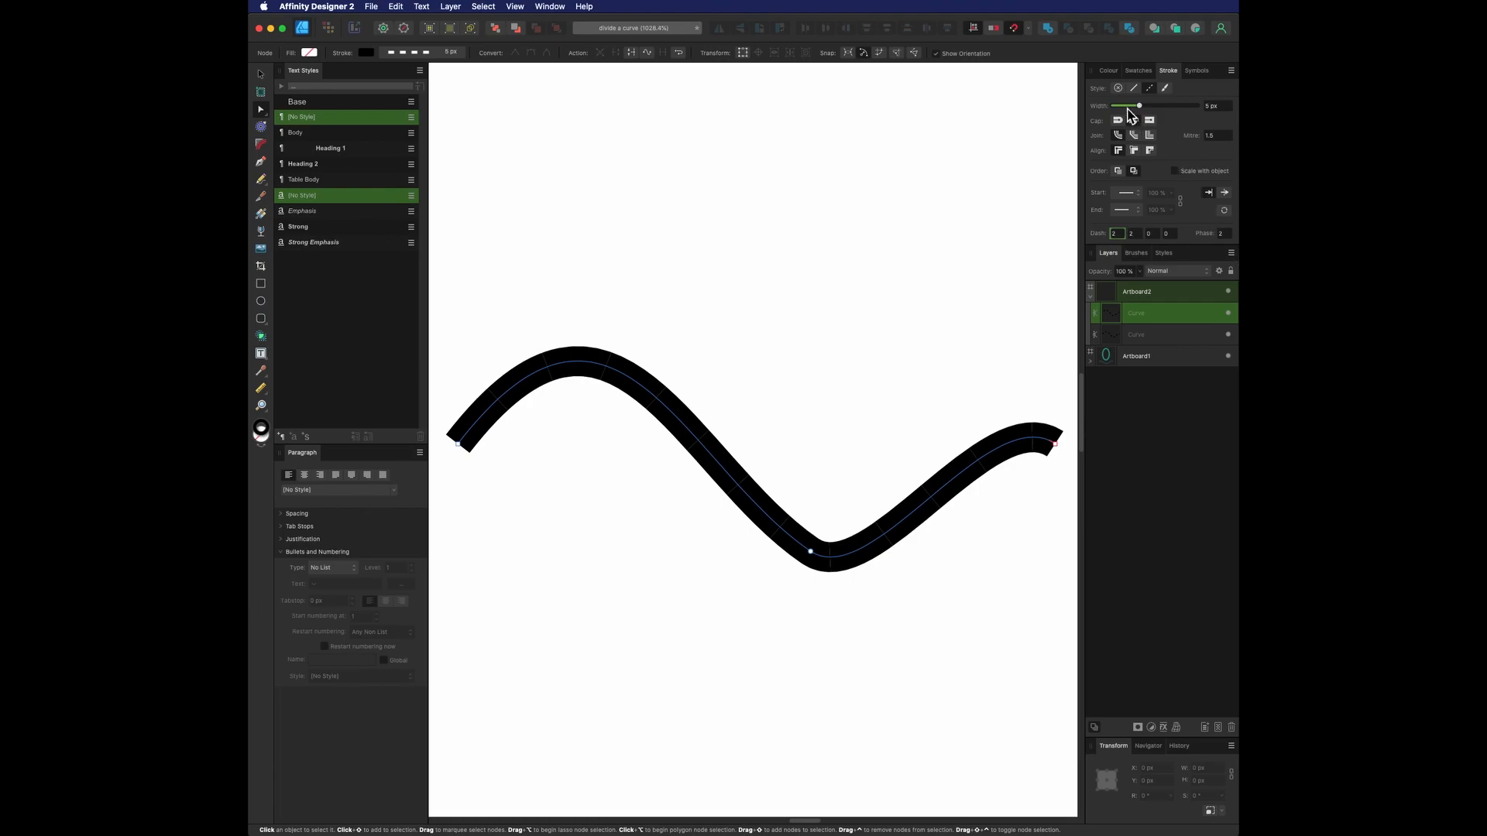
{"action": "left_click", "coordinate": [1108, 70]}
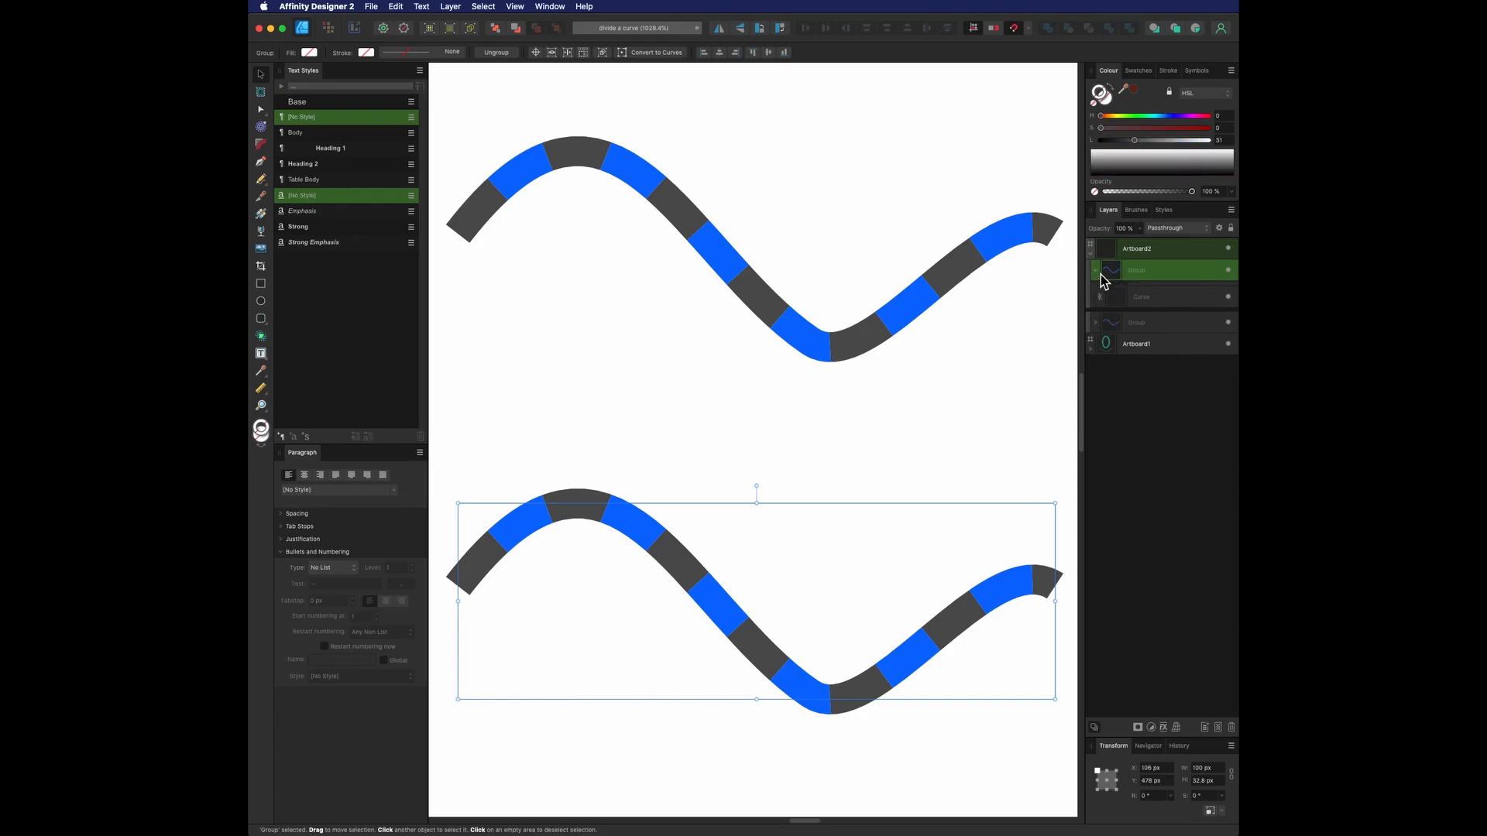
Expand the group in Layers and adjust the top wave's centre curve stroke thickness.
{"action": "left_click", "coordinate": [450, 6]}
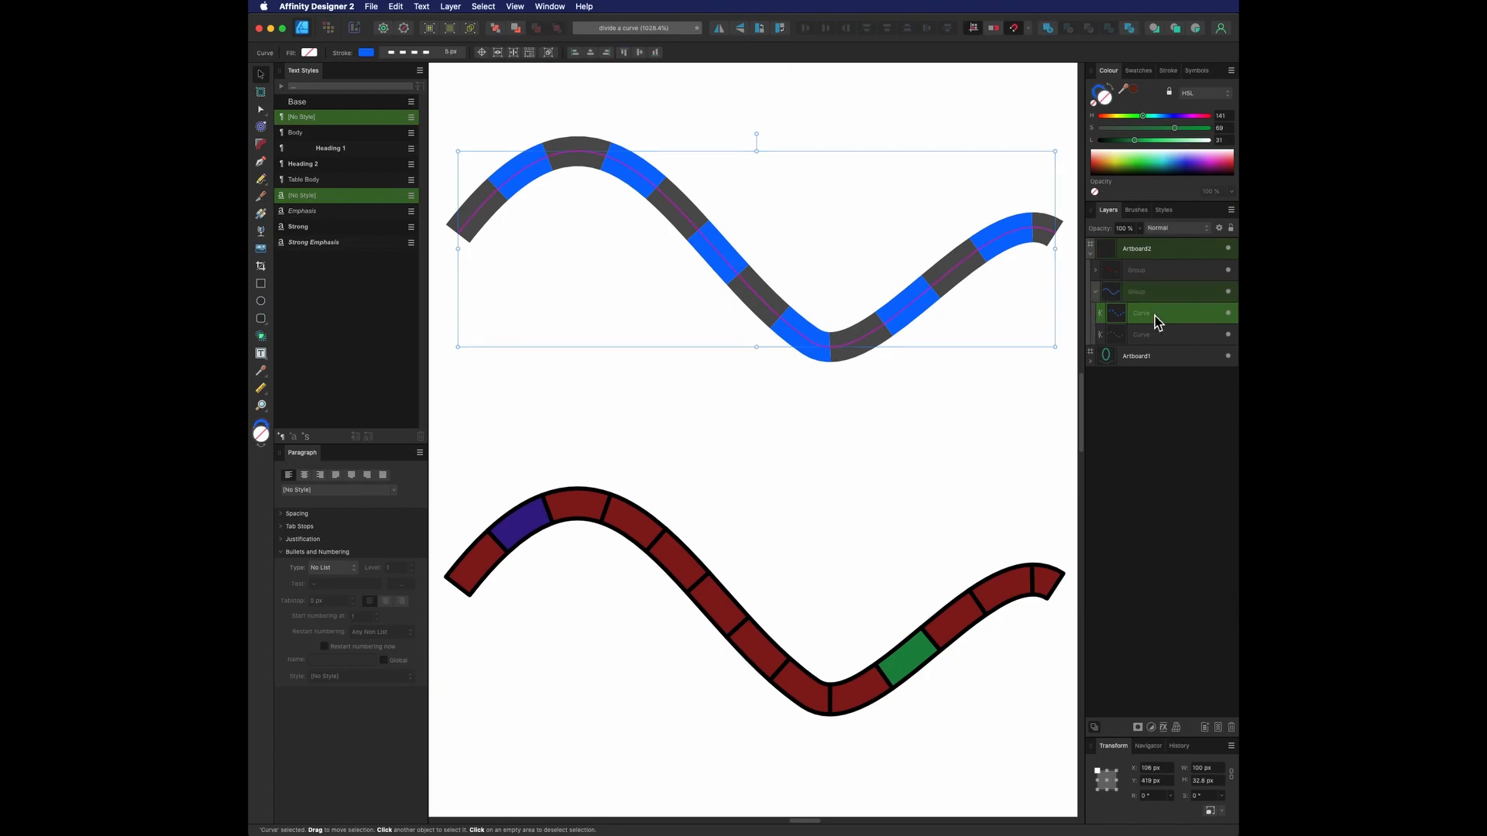
{"action": "left_click", "coordinate": [1168, 70]}
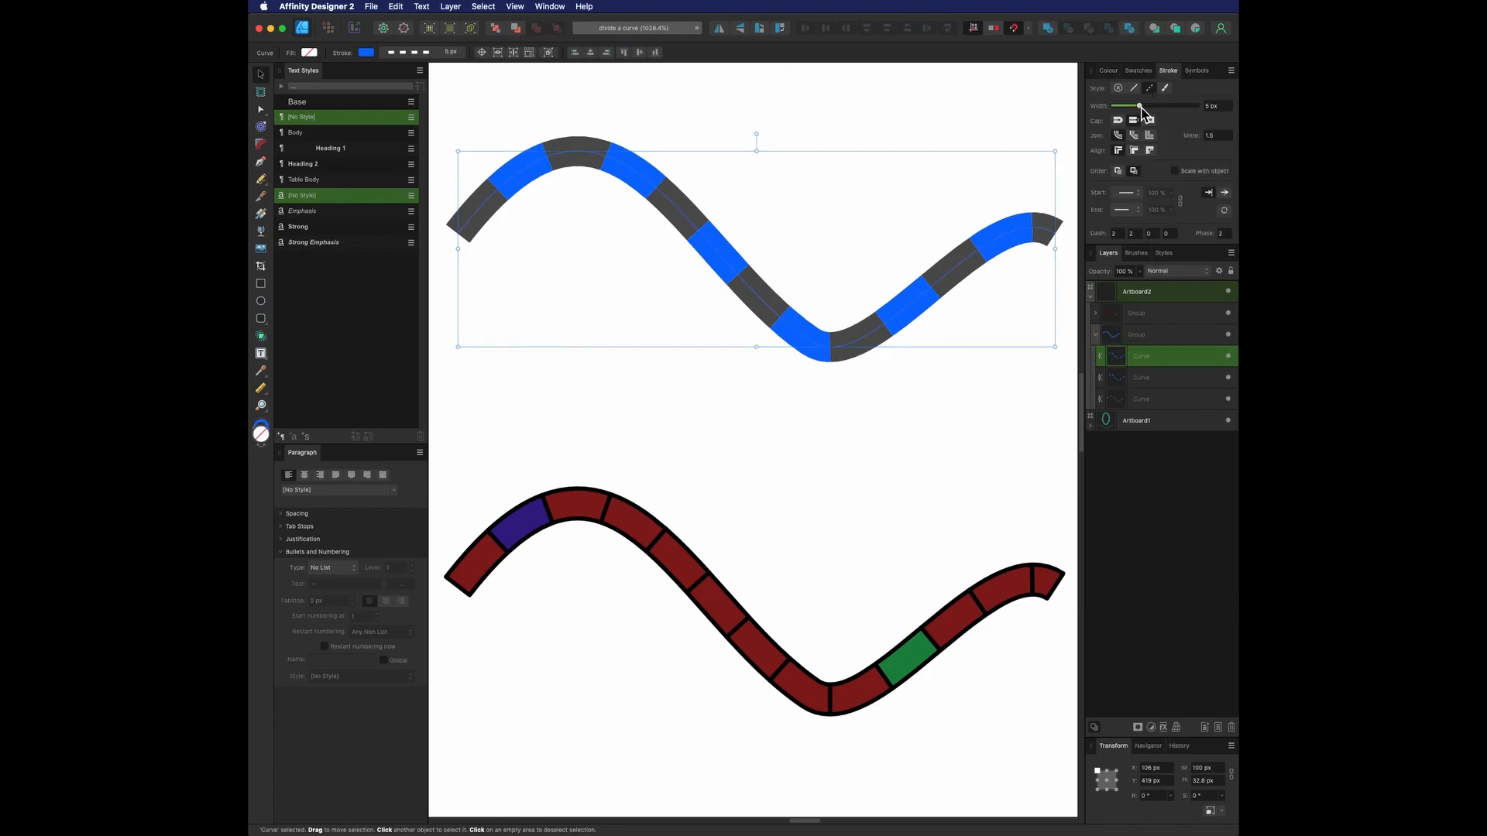
{"action": "left_click_drag", "start_coordinate": [1139, 106], "coordinate": [1126, 105]}
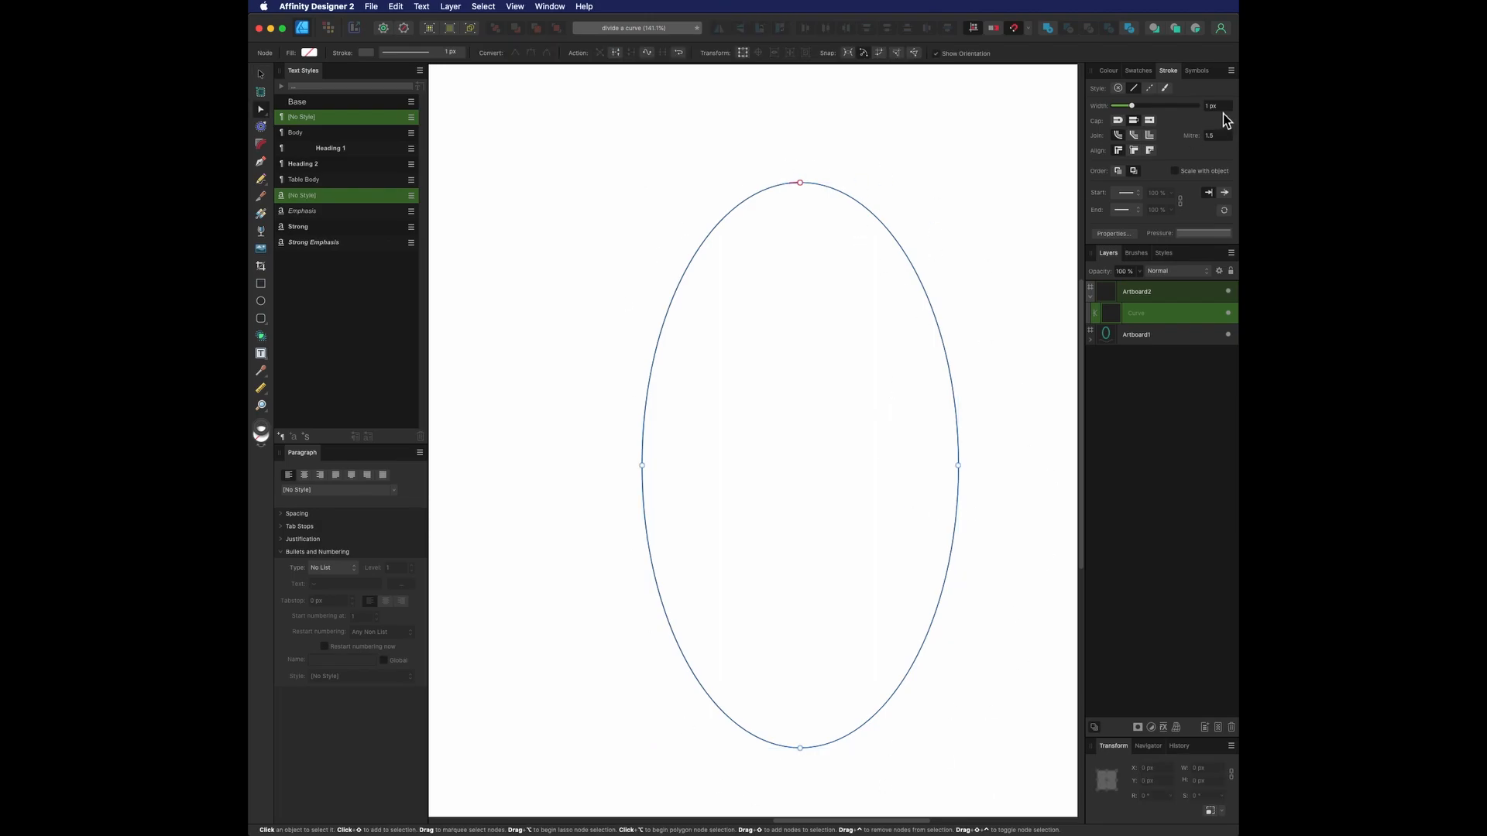
{"action": "mouse_move", "coordinate": [1185, 136]}
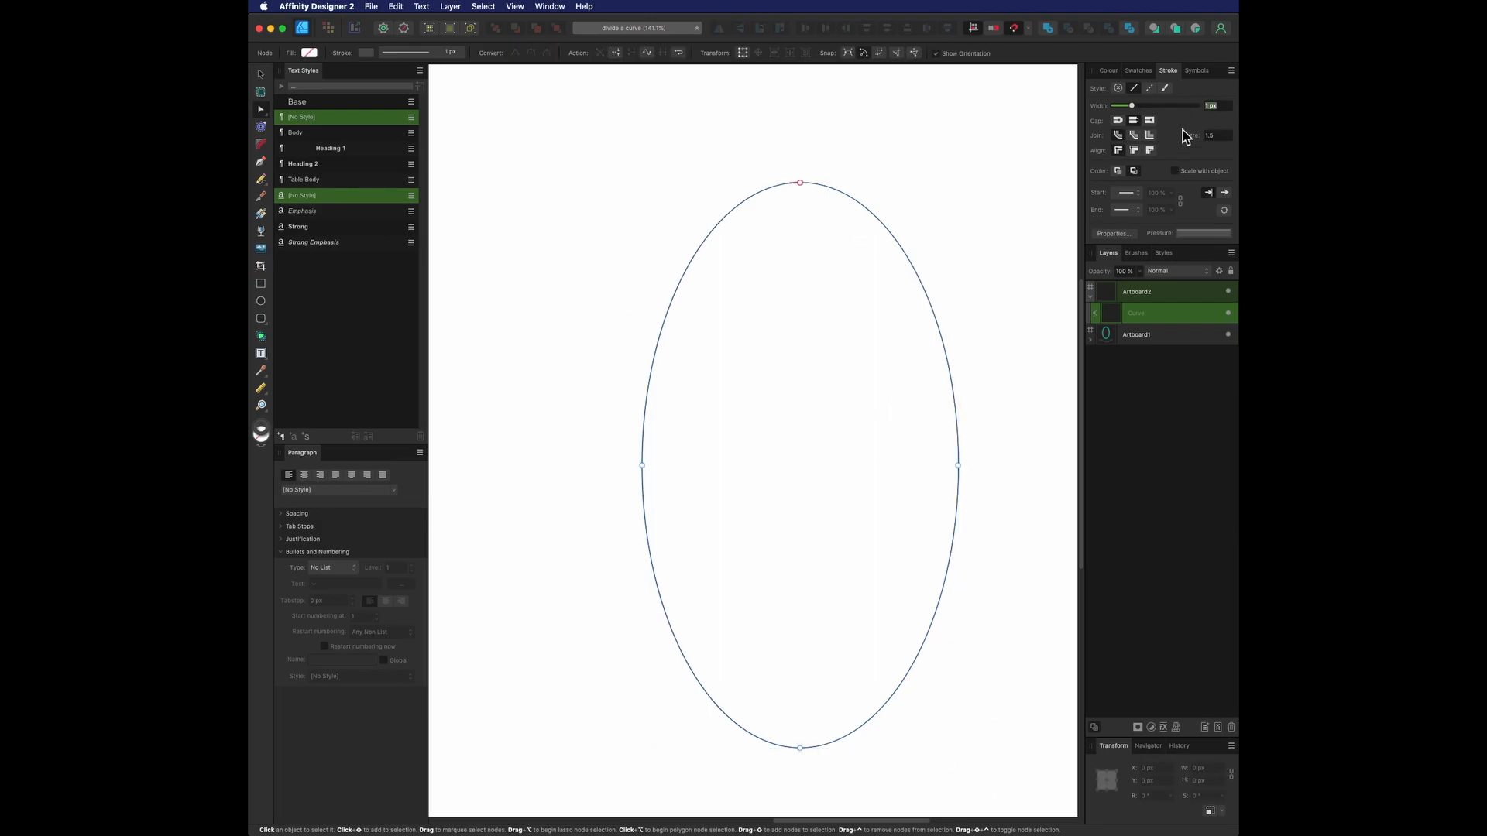
Apply a larger stroke width to the tall ellipse.
{"action": "left_click", "coordinate": [1151, 87]}
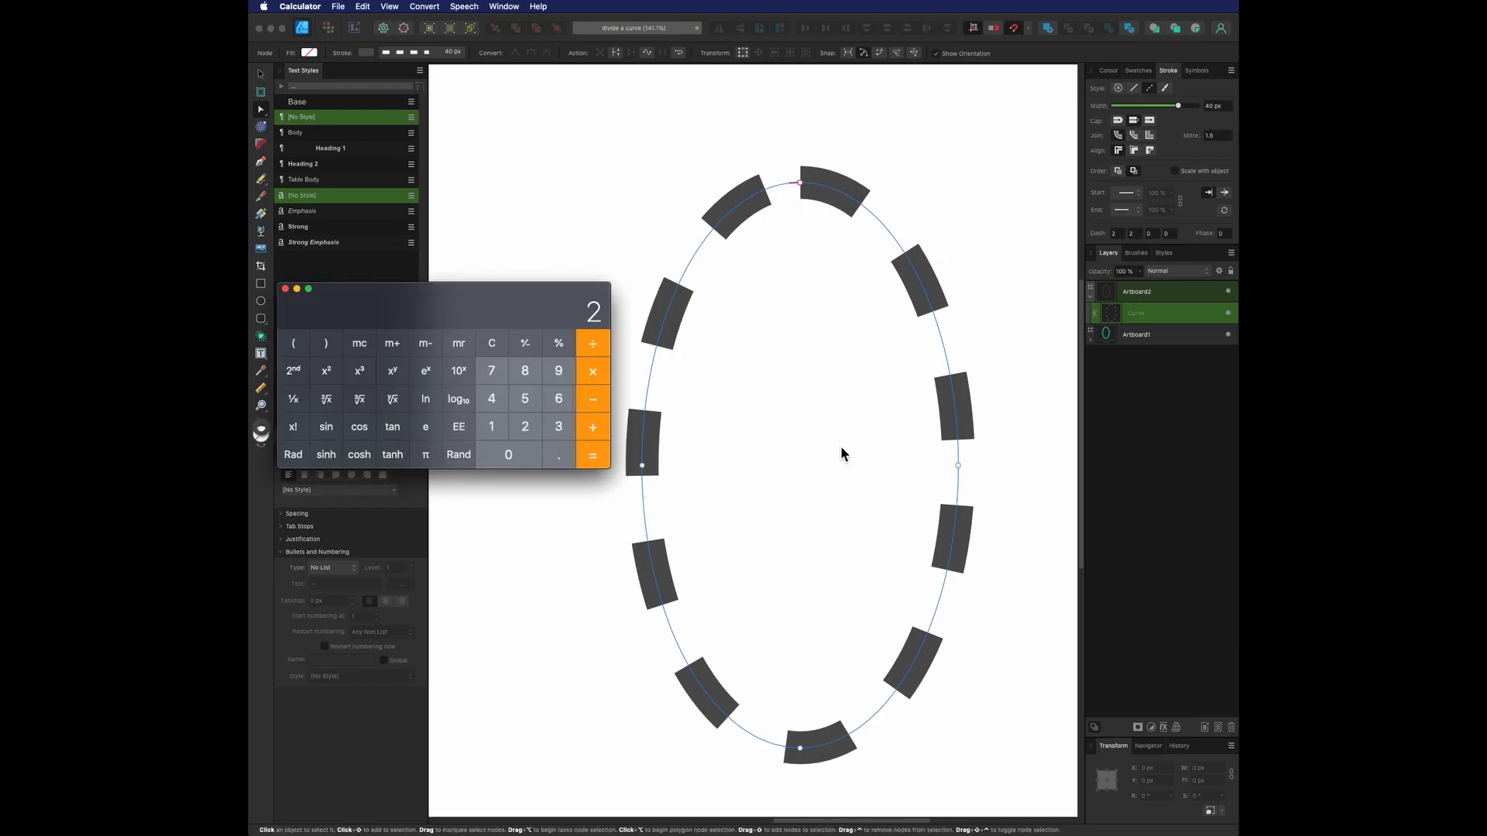
Compute the dash length from the ellipse's circumference and segment count in Calculator.
{"action": "left_click", "coordinate": [491, 426]}
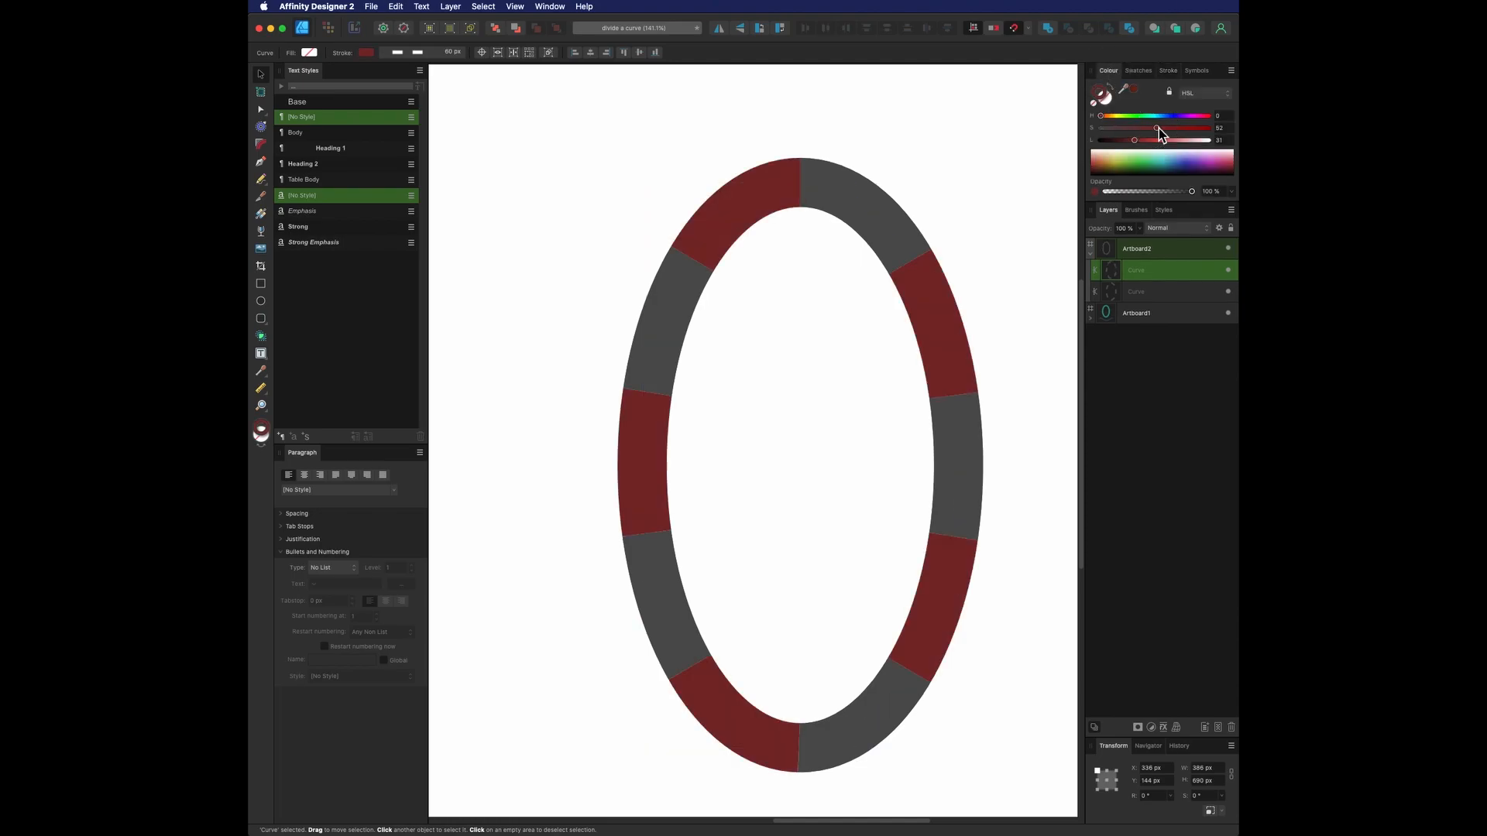
Bring up the Layer menu commands for both selected ellipse curves.
{"action": "left_click", "coordinate": [451, 6]}
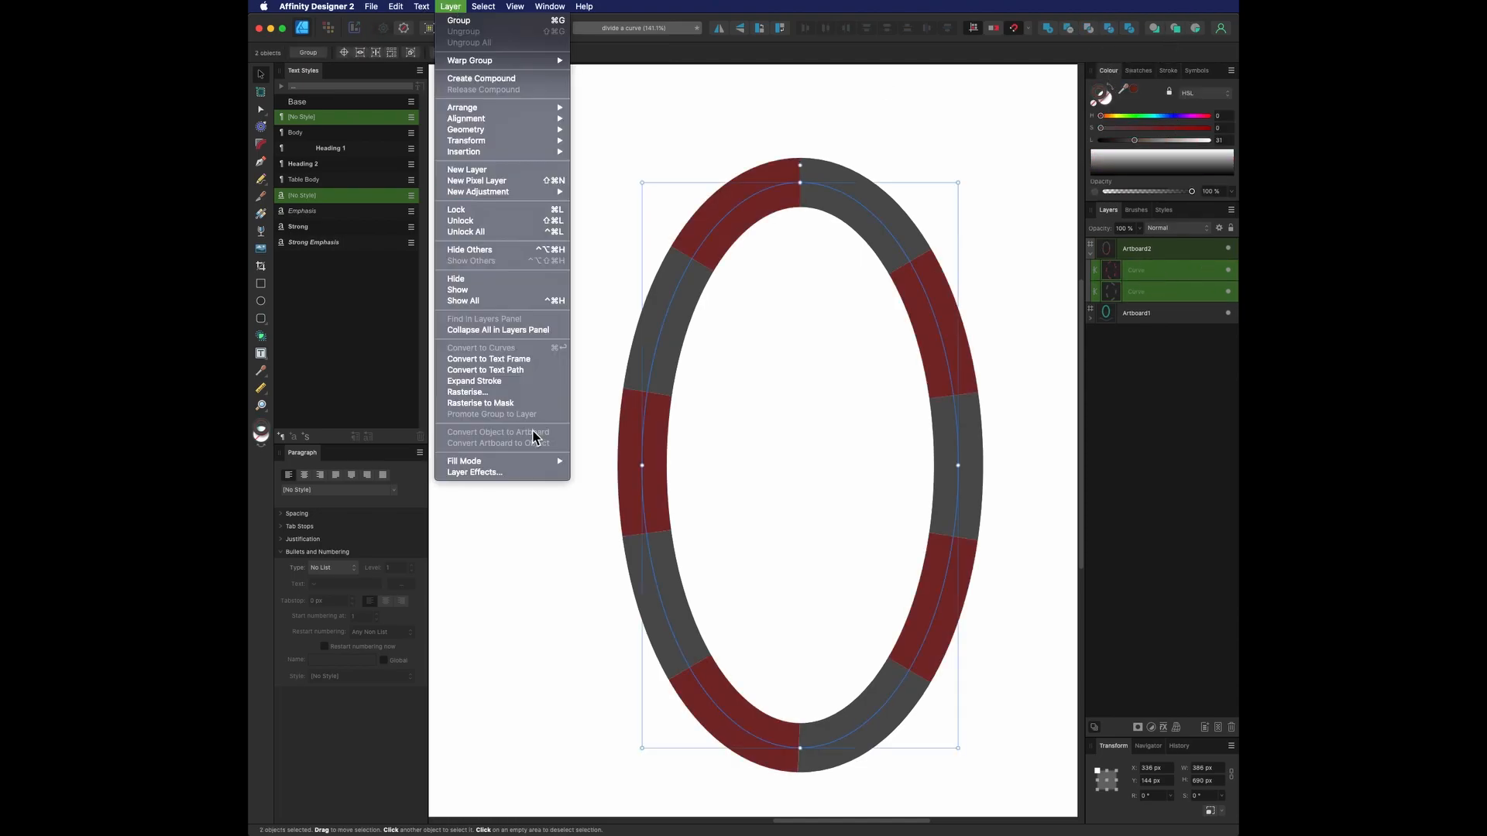